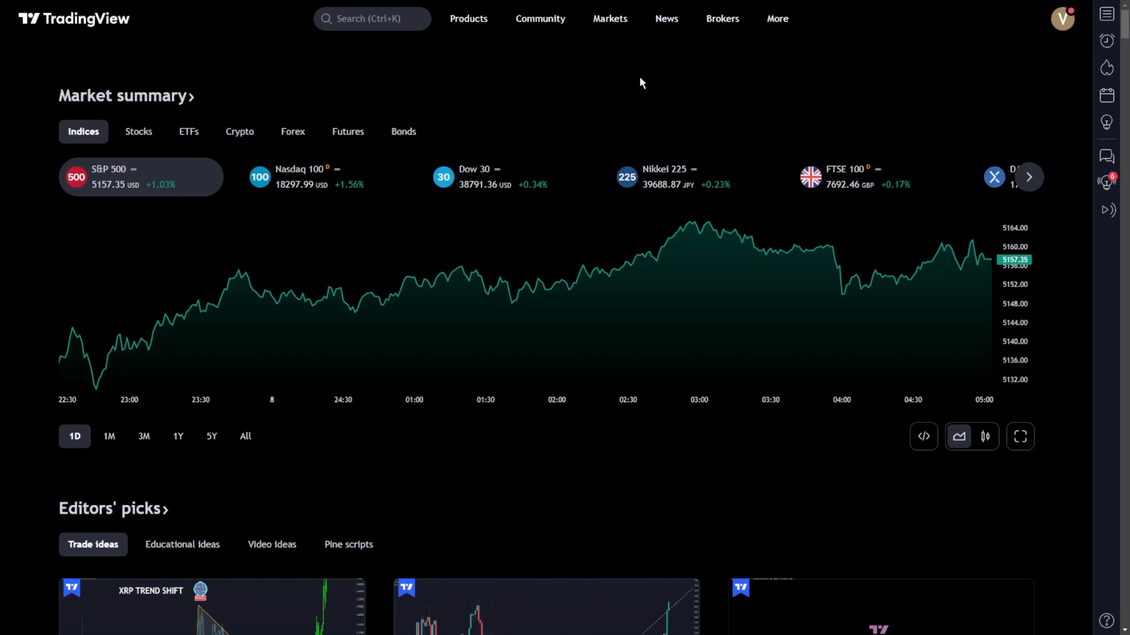
Show the Products menu from the TradingView home page navigation
click(469, 19)
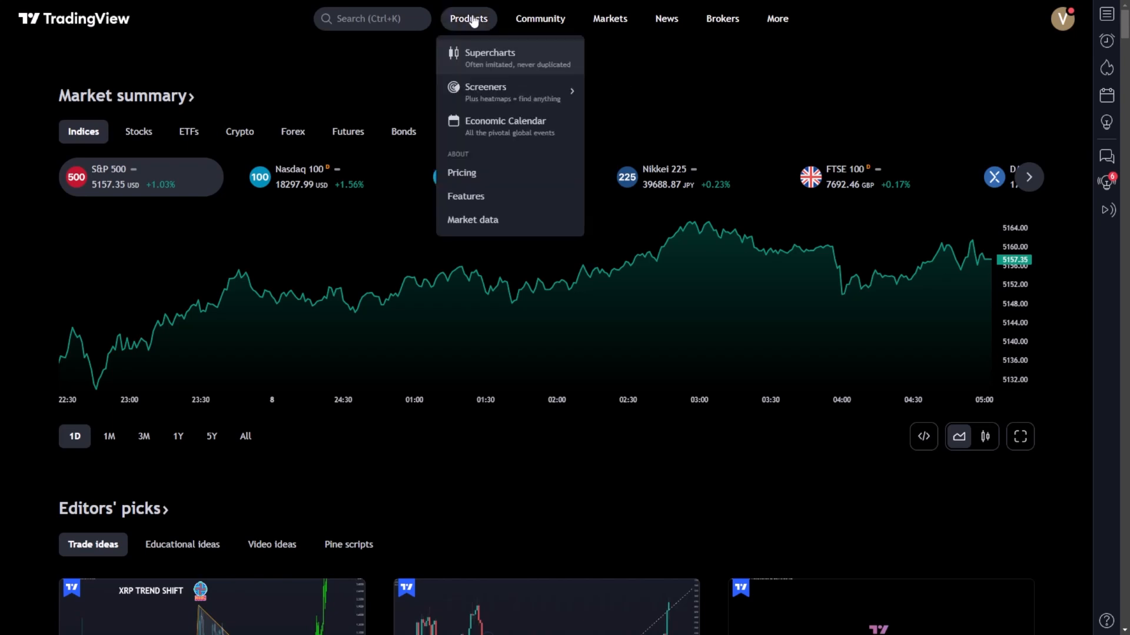
mouse_move(521, 59)
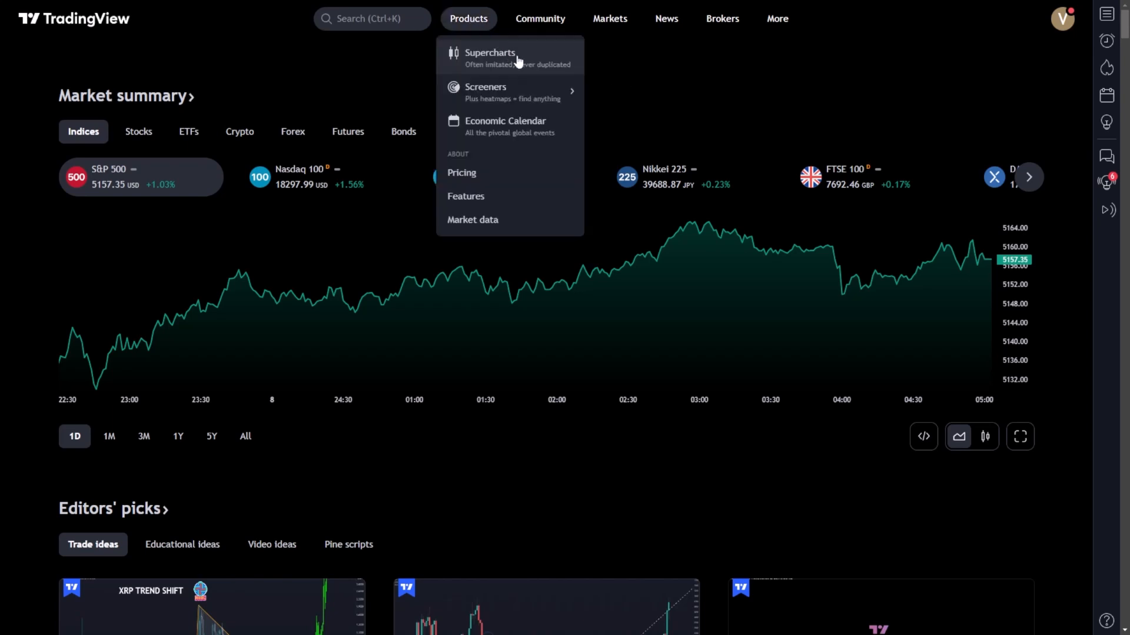
Launch Supercharts for META and add the Relative Strength Index indicator found by searching 'RSI'
click(490, 53)
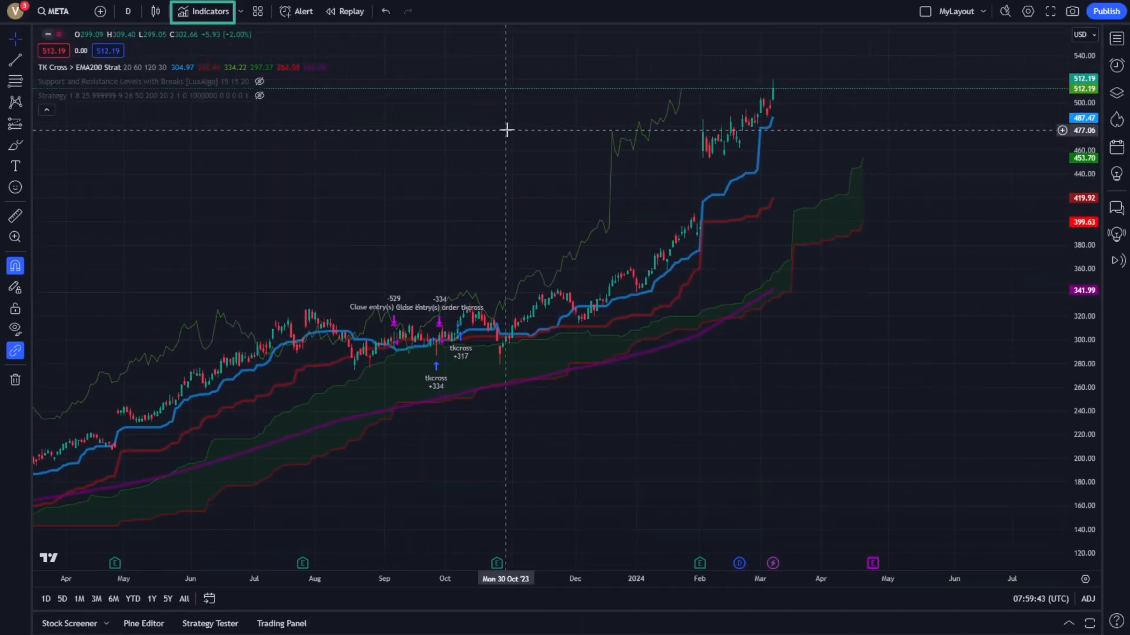
click(207, 11)
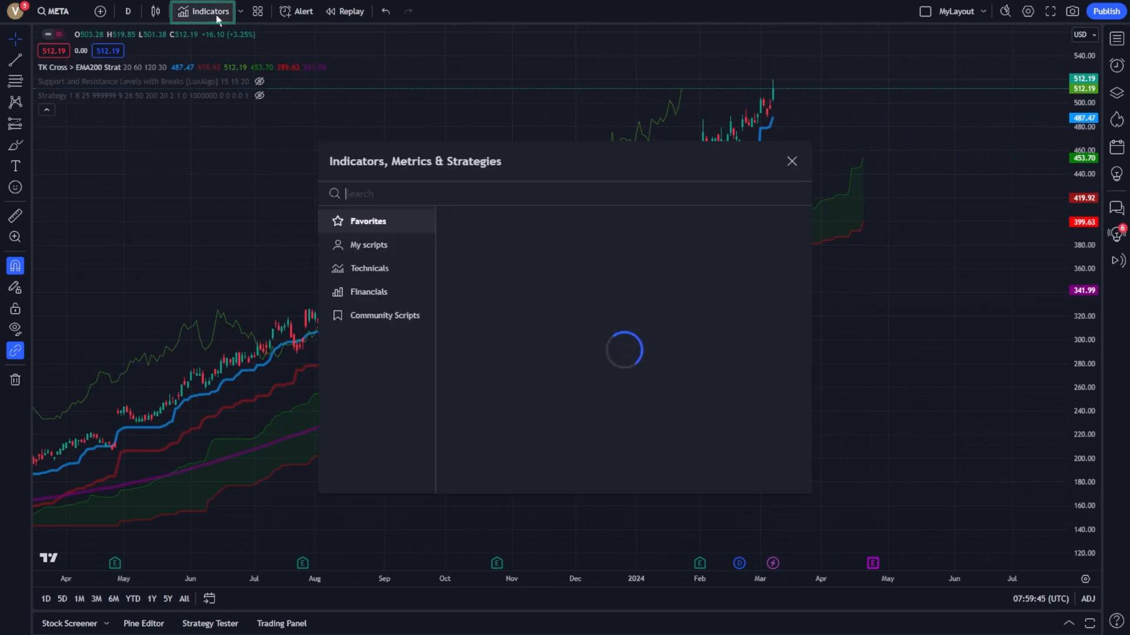
text(RSI)
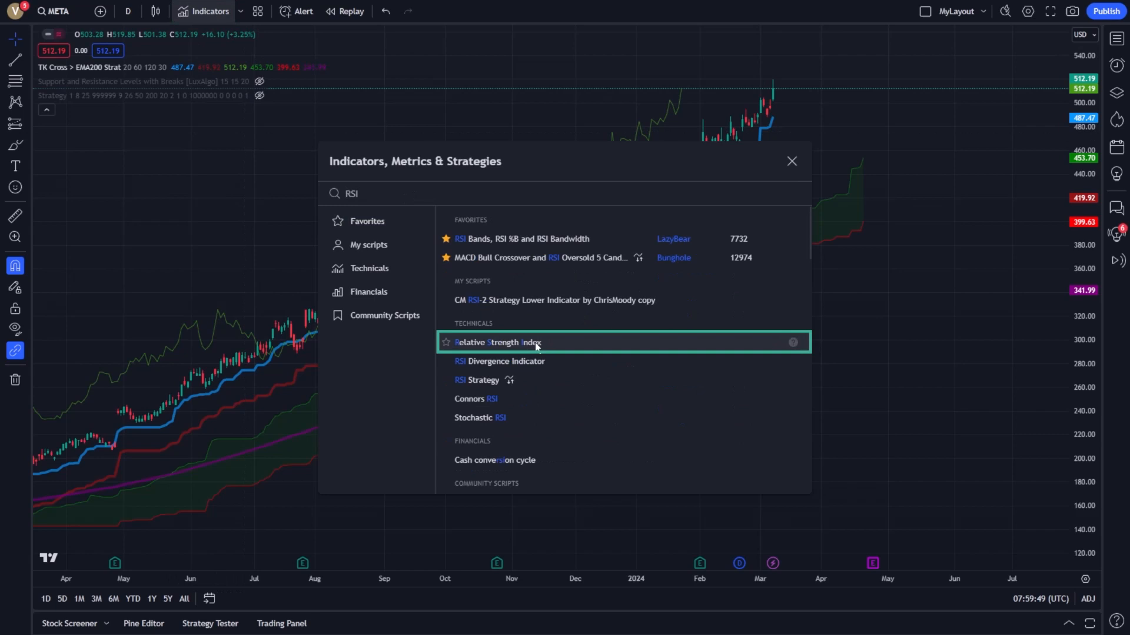
click(499, 342)
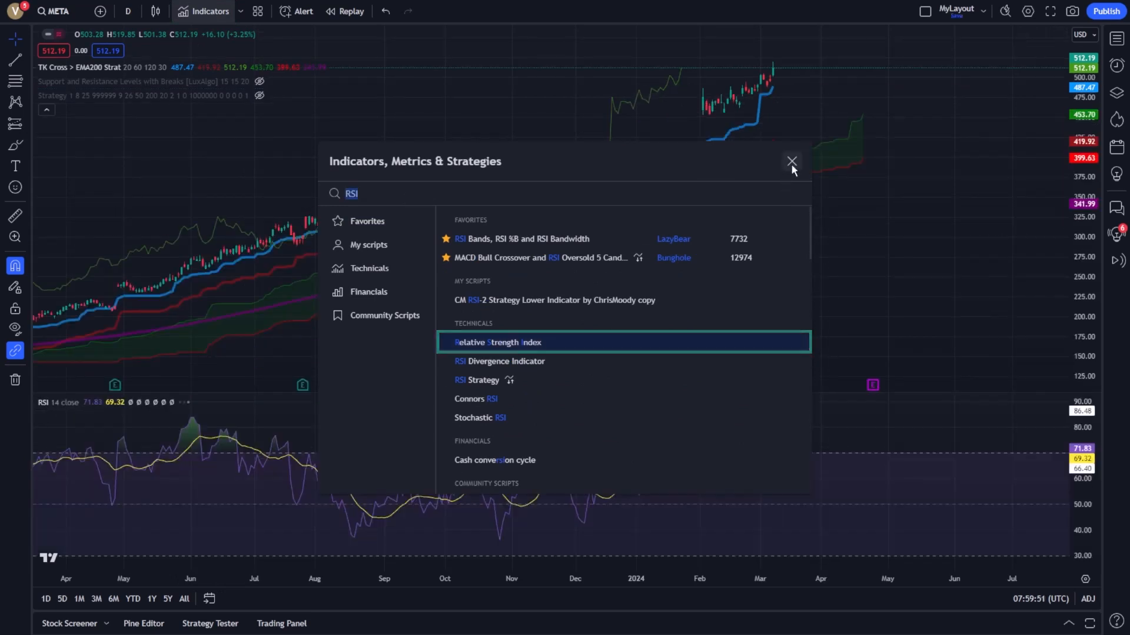
Dismiss the Indicators dialog and begin a new alert on META
click(791, 162)
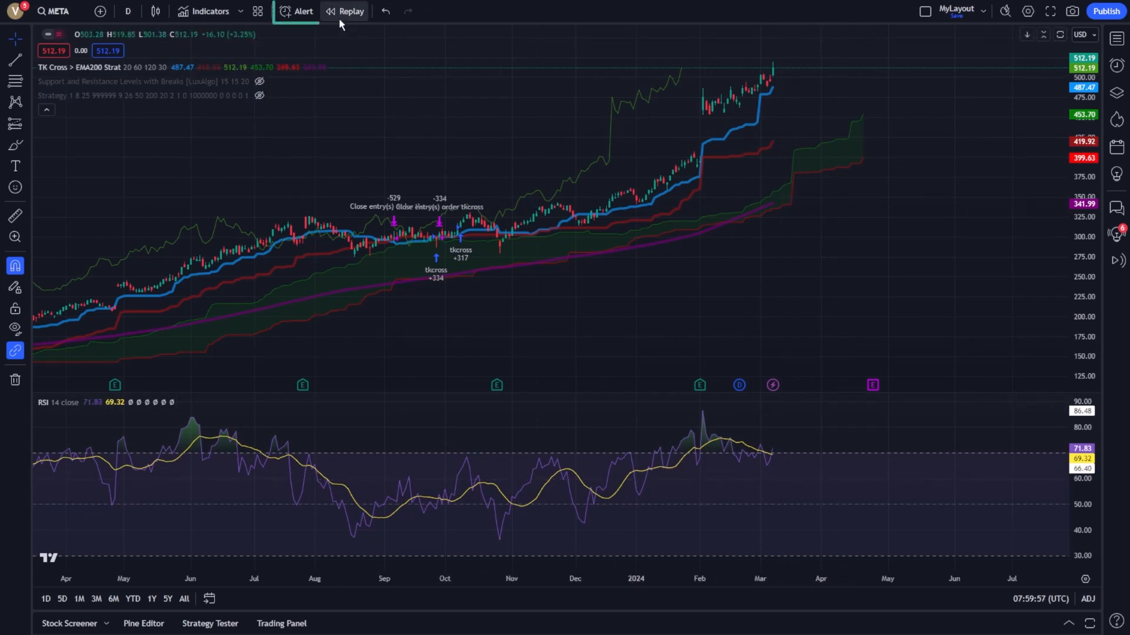
click(296, 11)
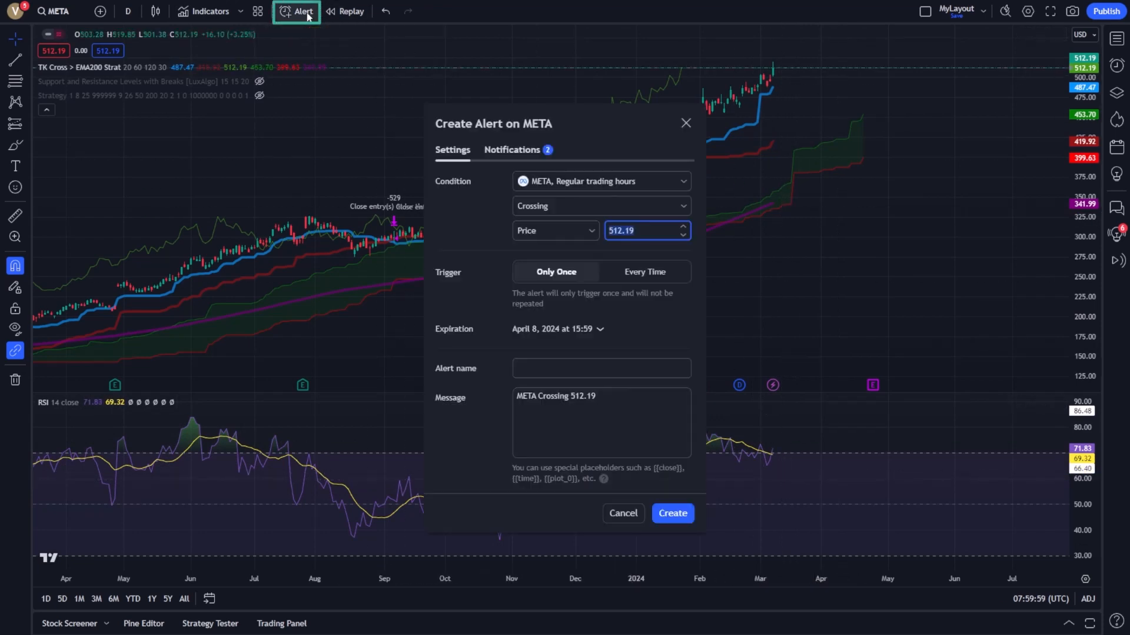
mouse_move(626, 158)
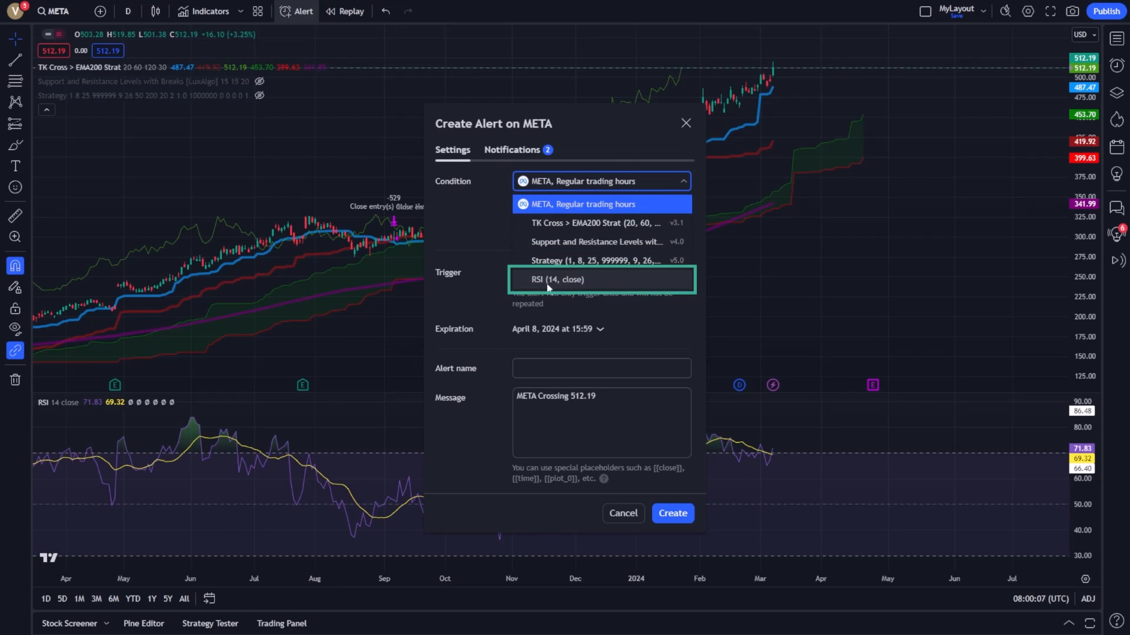
Base the alert on RSI (14, close) with a Greater Than comparison and threshold 70
click(557, 280)
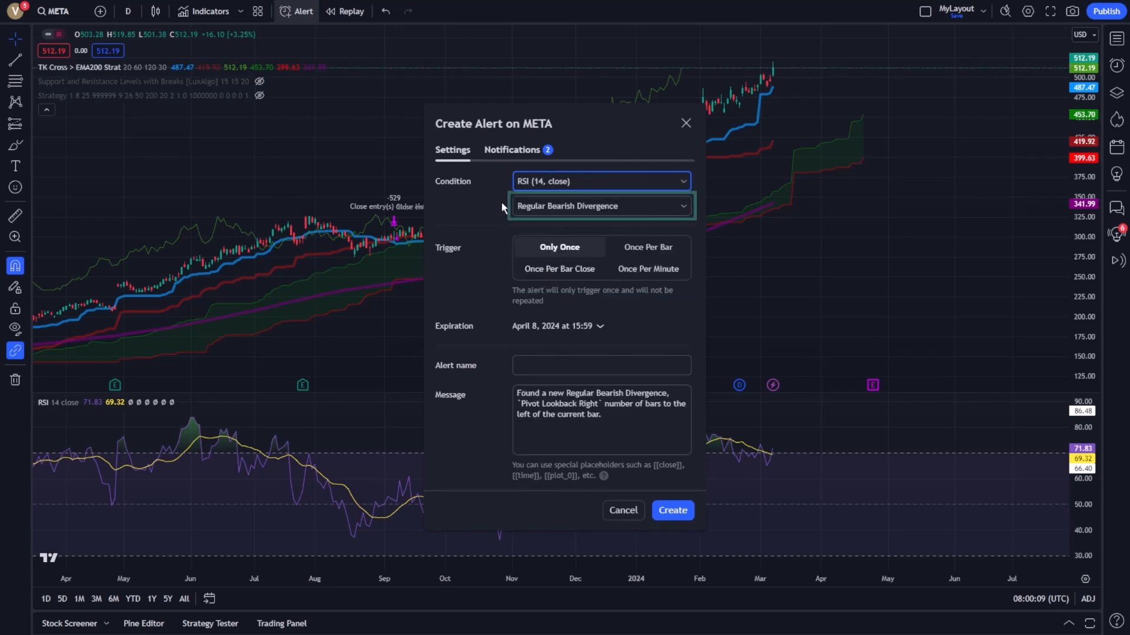
click(601, 206)
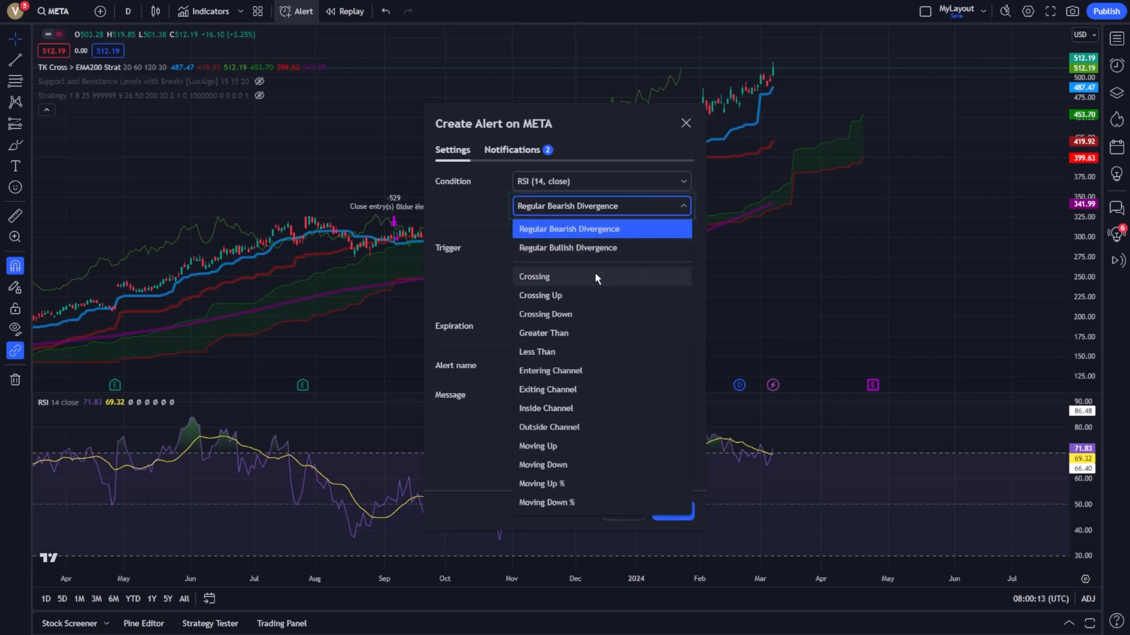
click(534, 276)
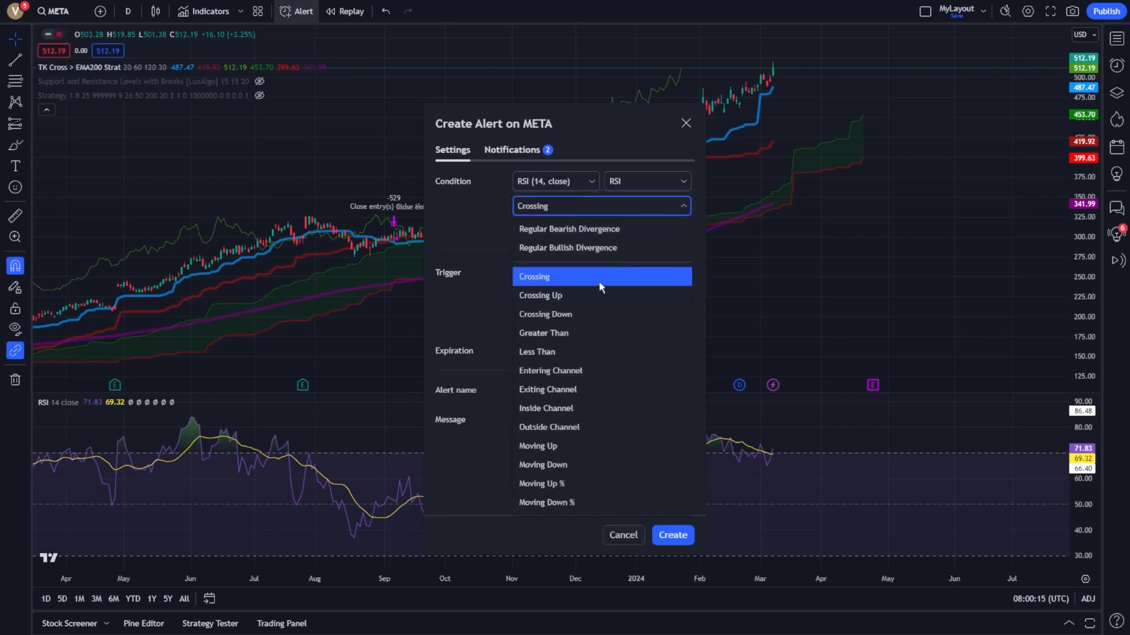
click(546, 314)
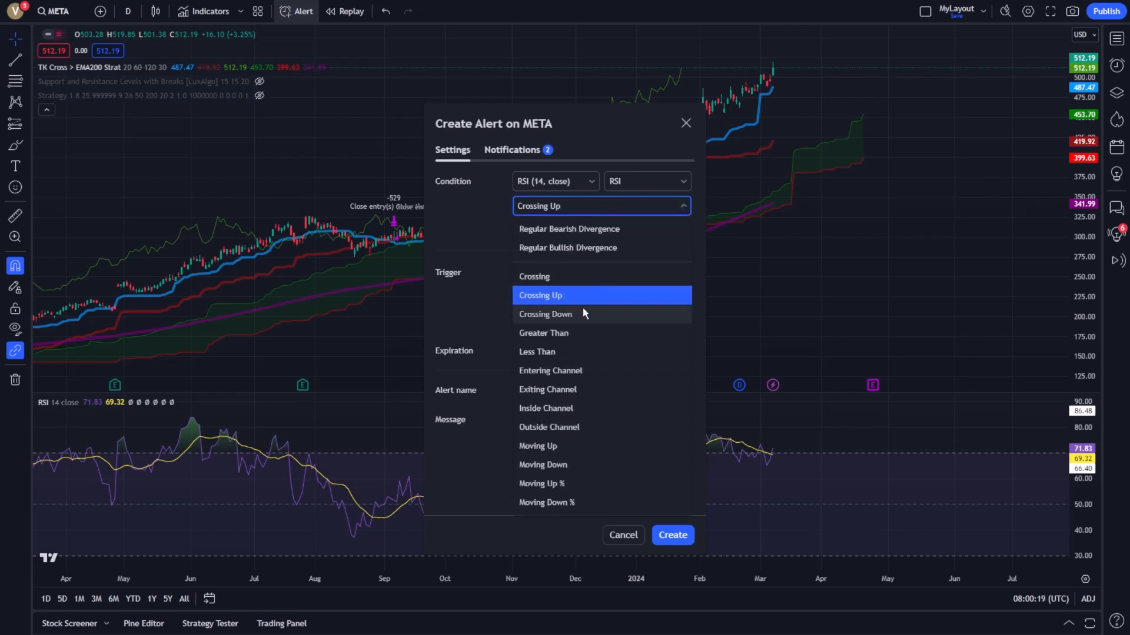
click(543, 333)
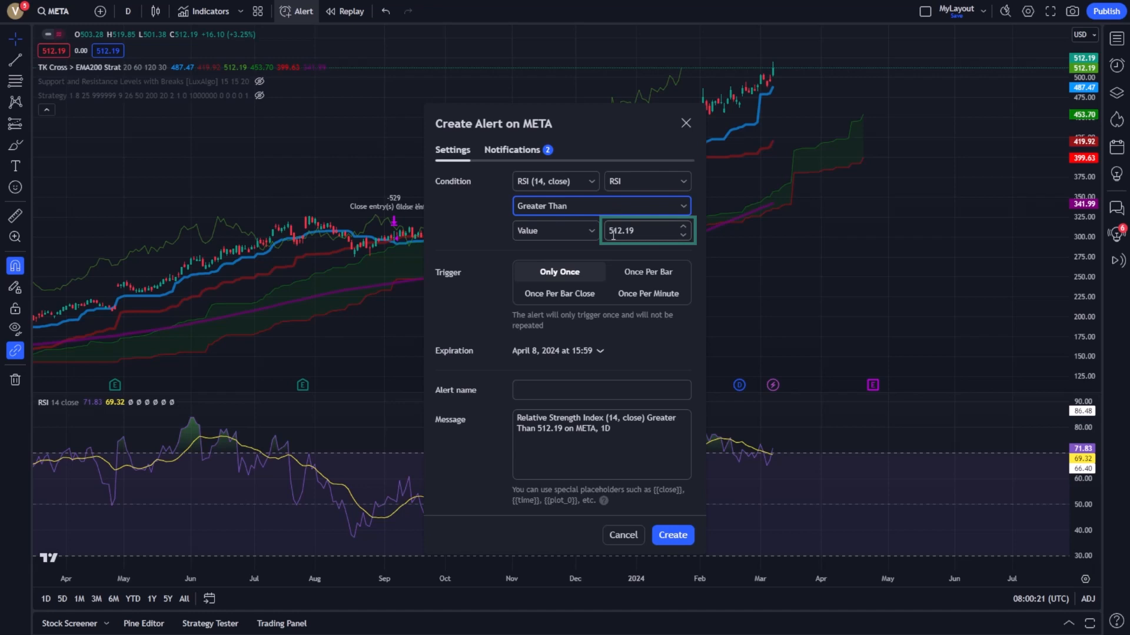
double_click(636, 230)
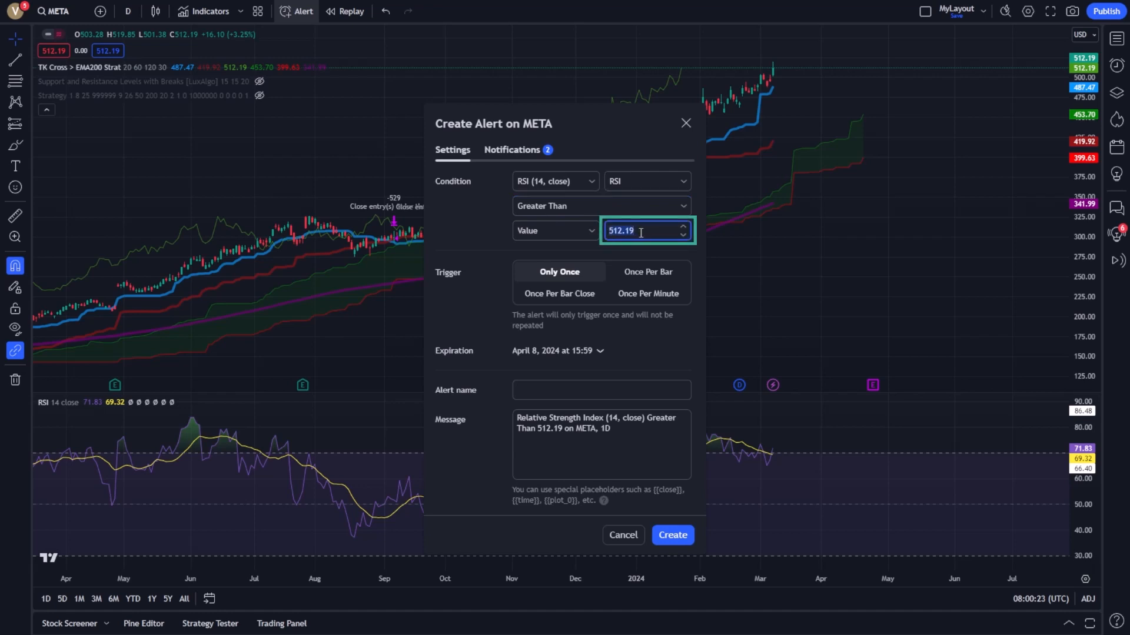
text(70.00)
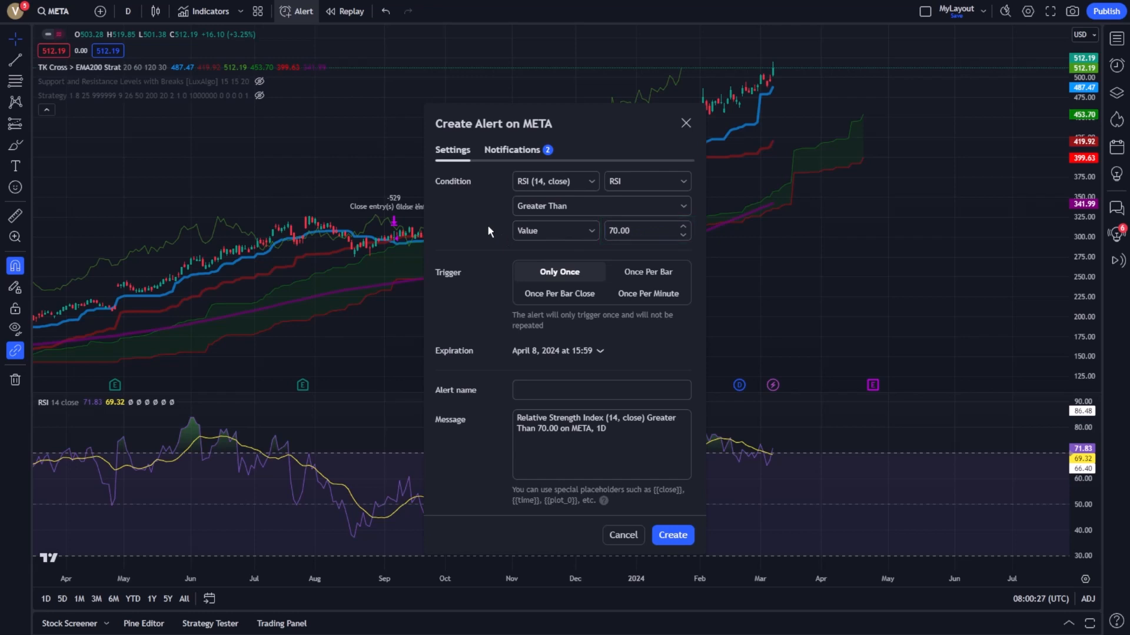
Switch the comparison to Less Than and set the threshold to 30
click(601, 206)
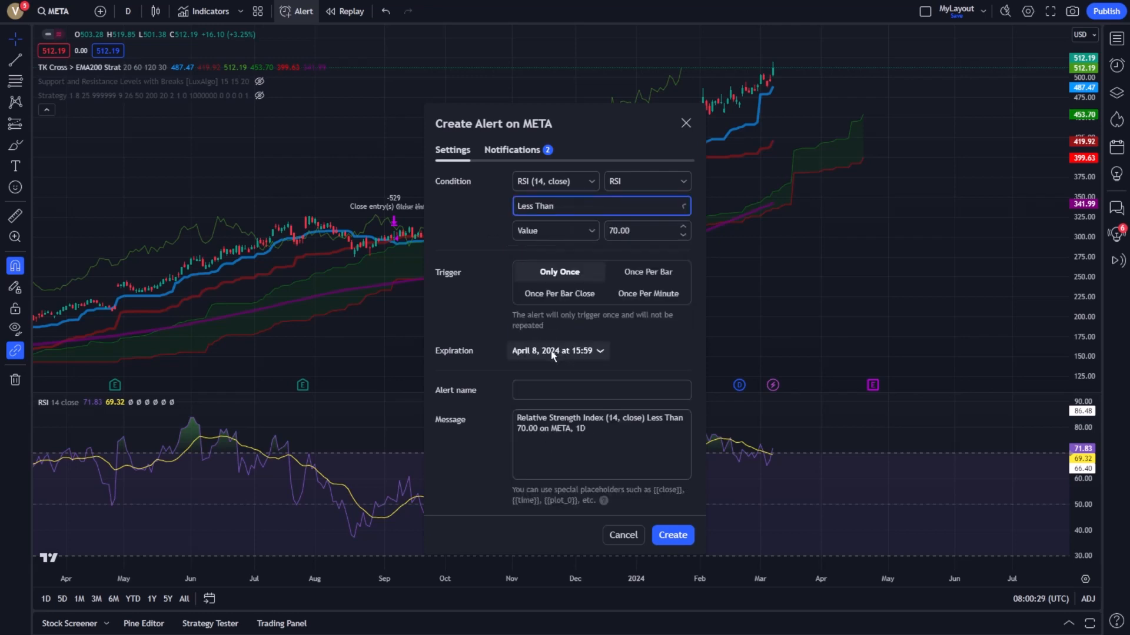
click(641, 230)
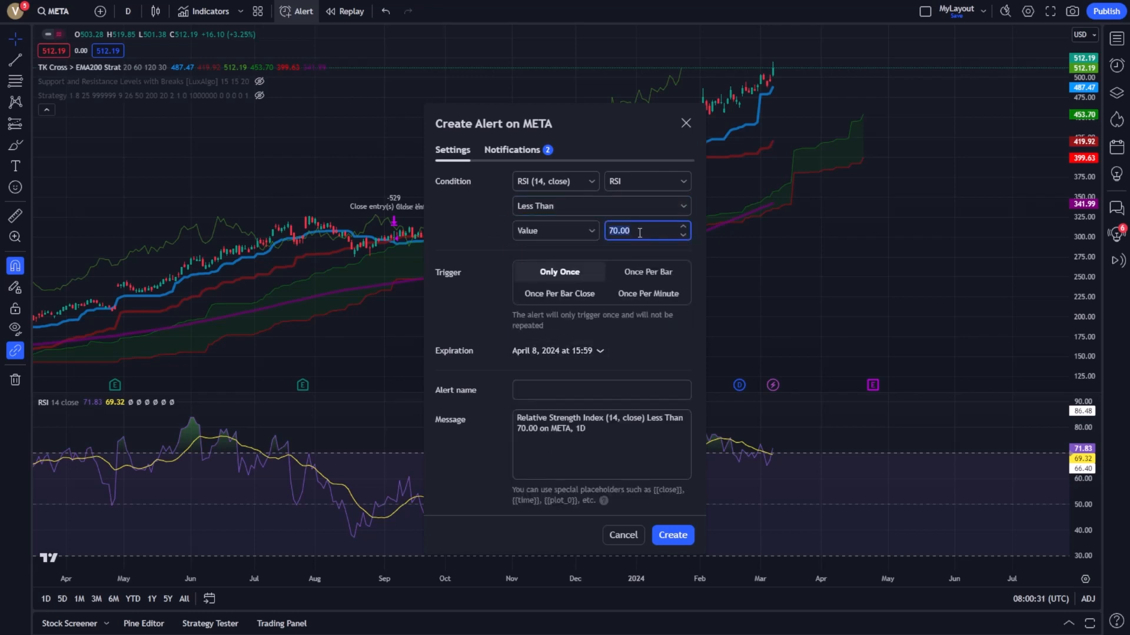
text(30)
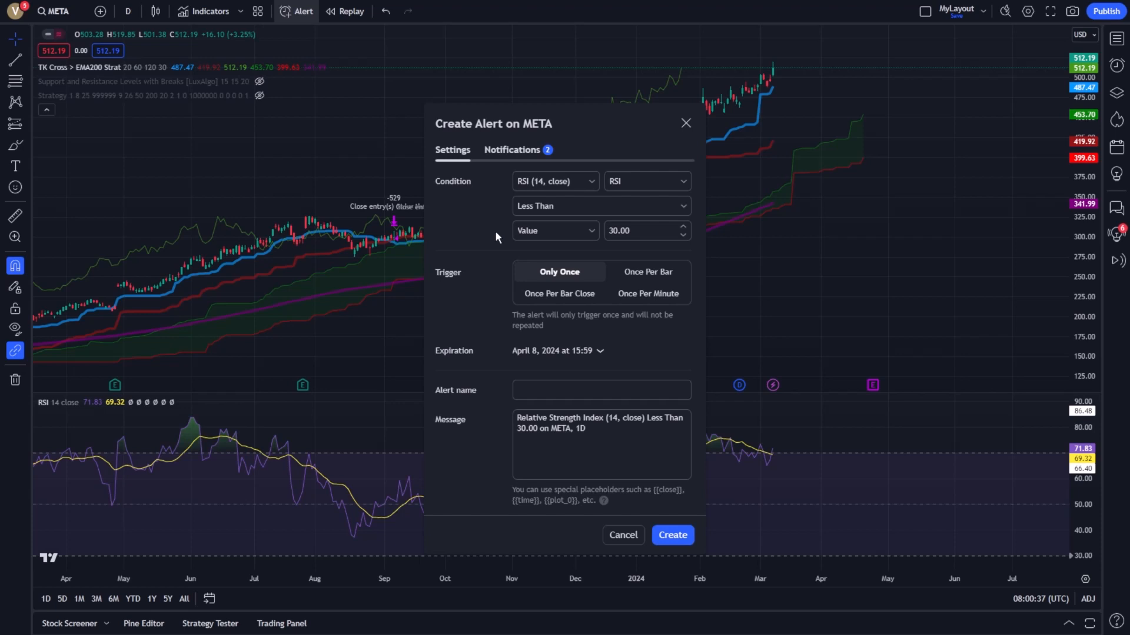
mouse_move(492, 233)
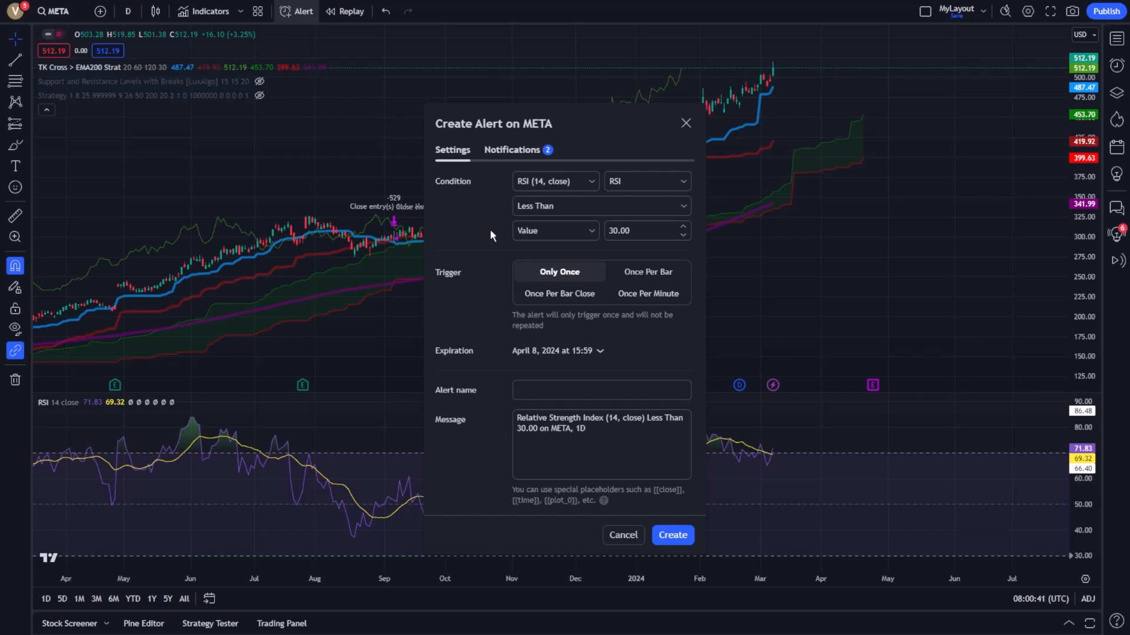
Review the notification options, create the RSI-below-30 alert and show the Alerts list
click(513, 149)
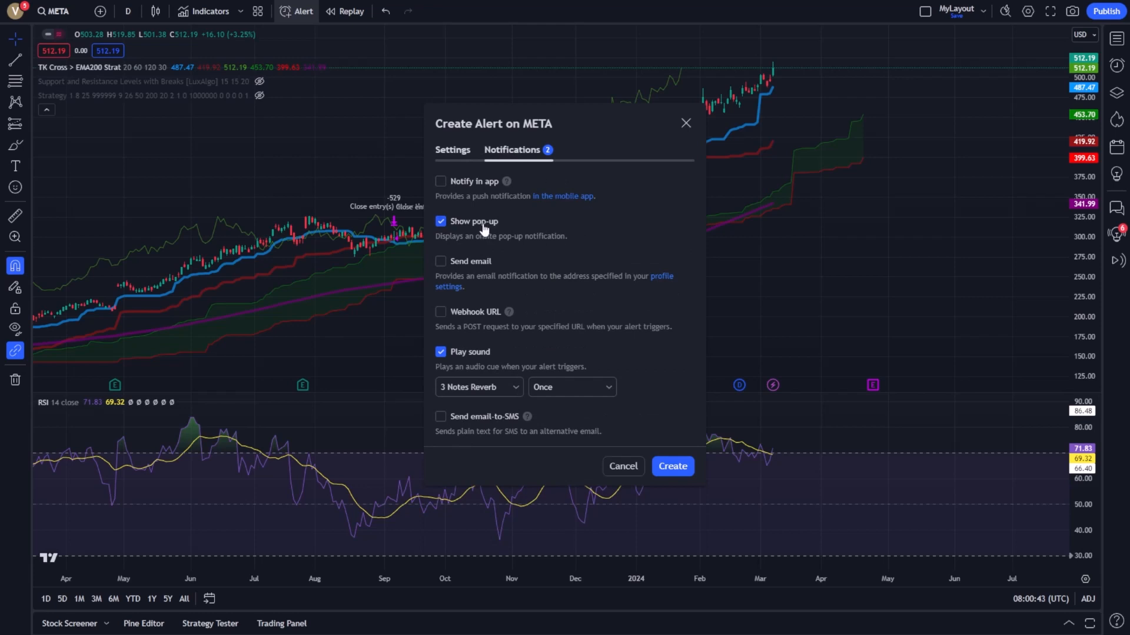
mouse_move(480, 426)
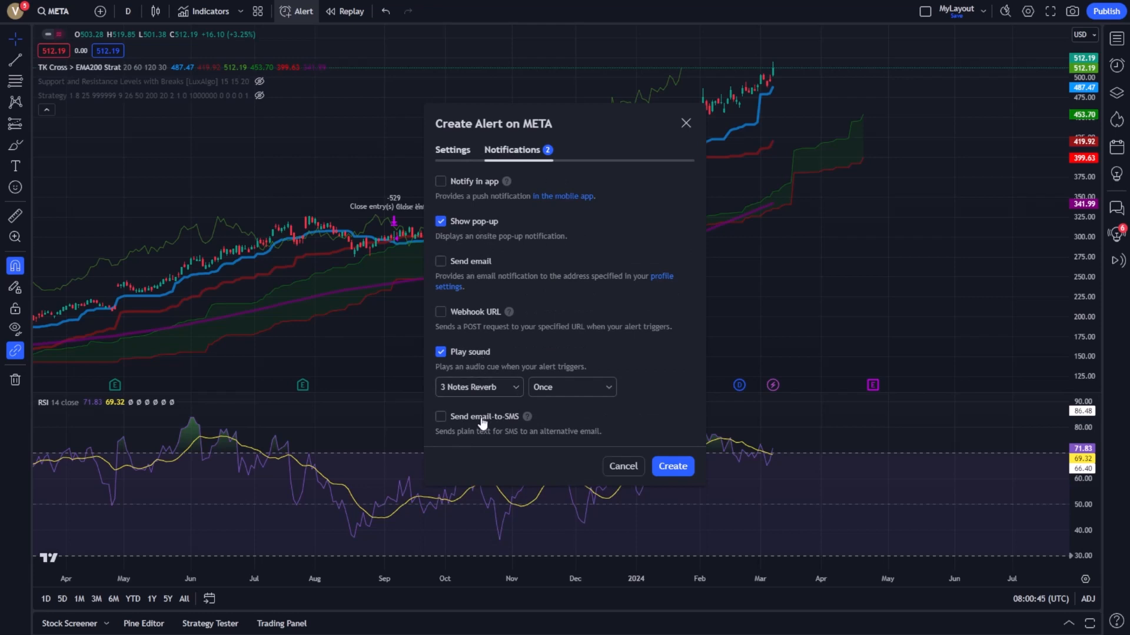
mouse_move(456, 137)
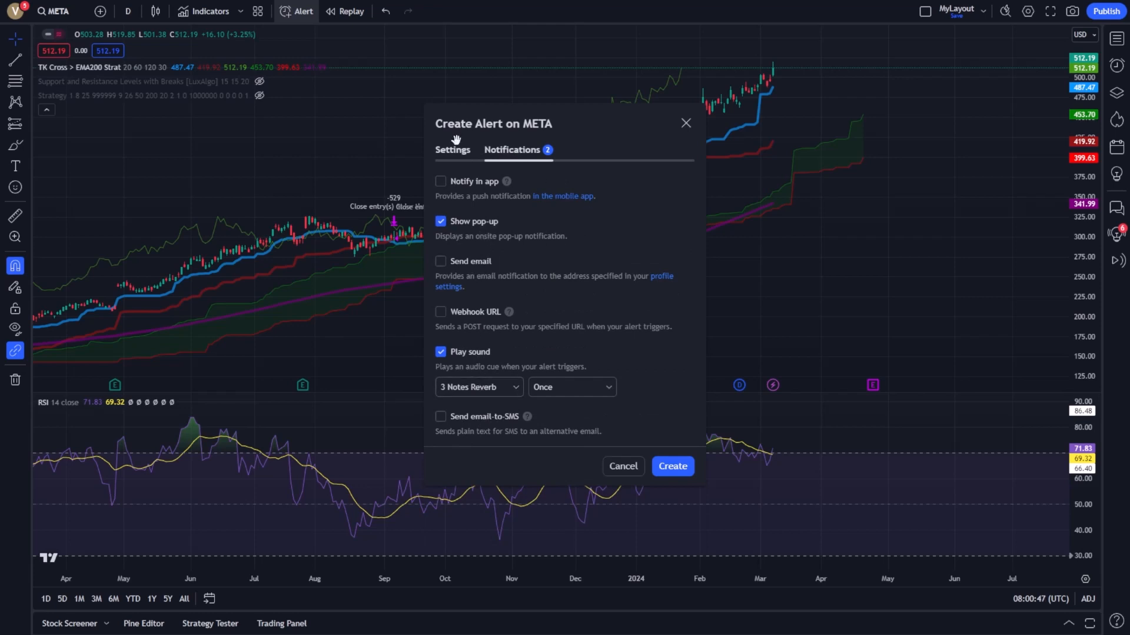
click(452, 150)
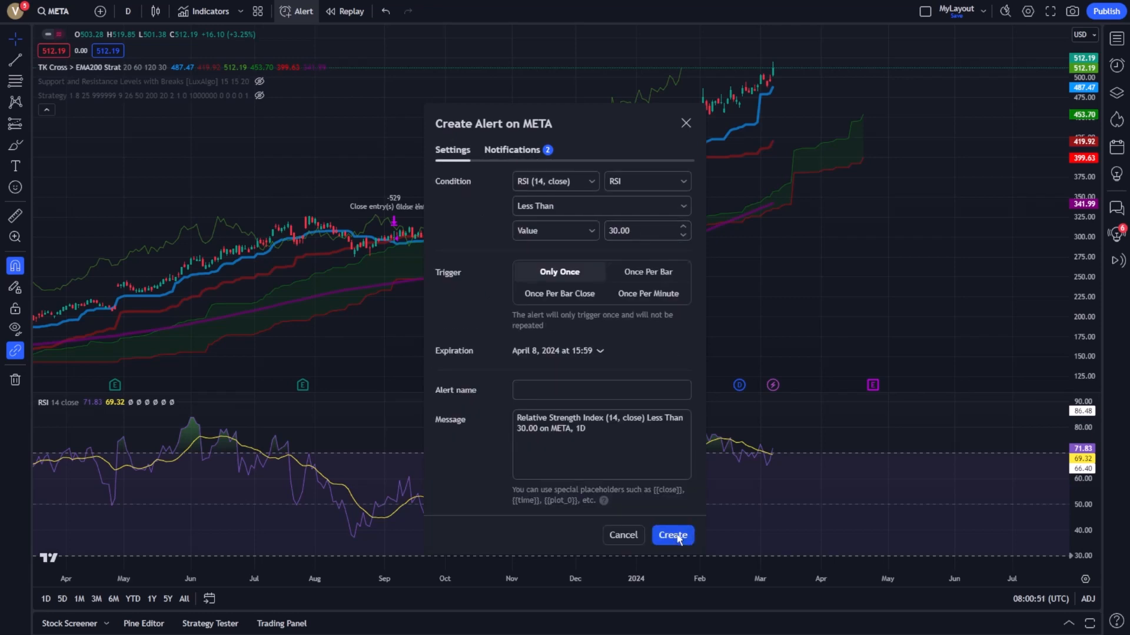
click(672, 535)
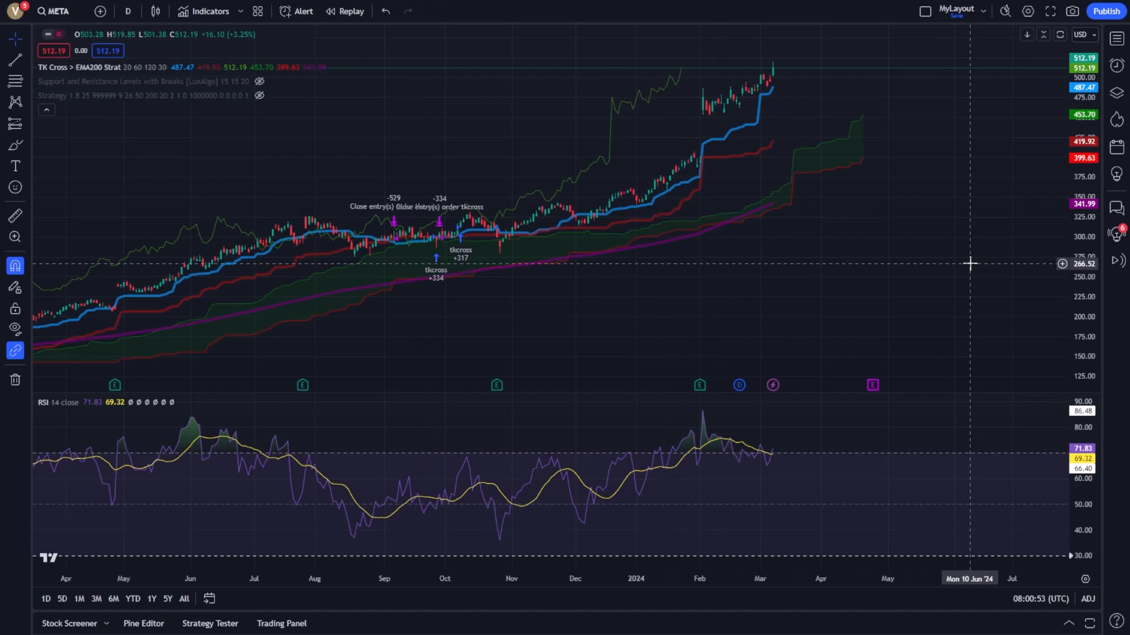
click(1114, 66)
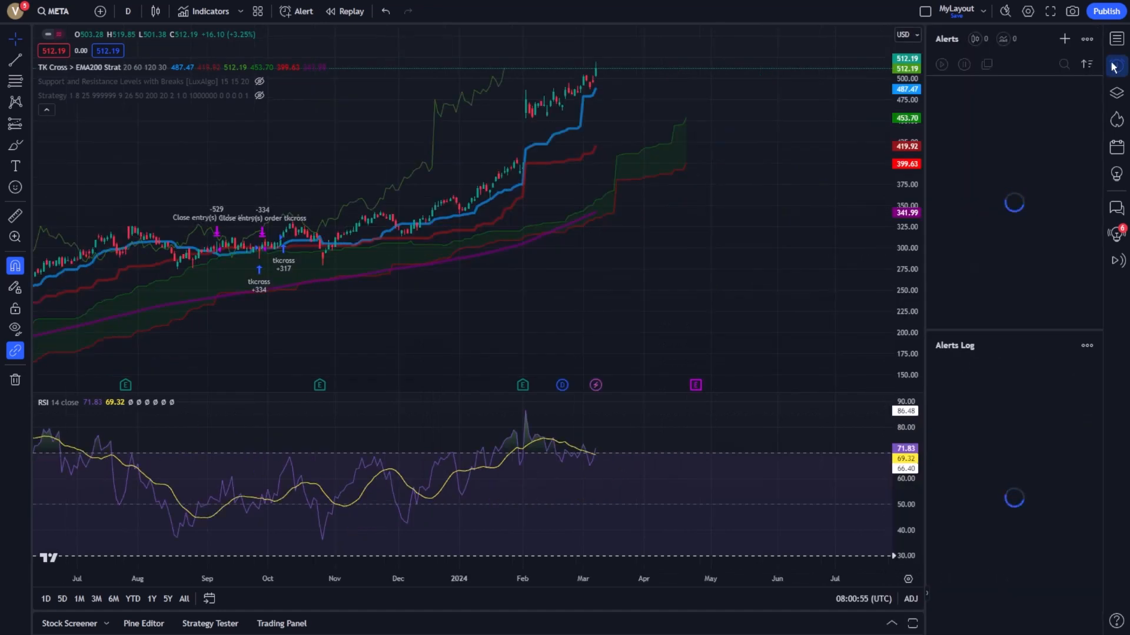